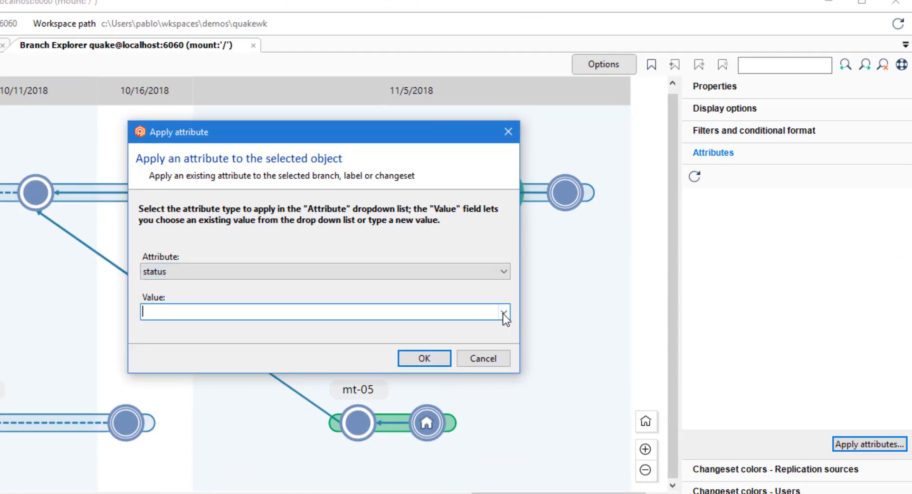
# Apply the 'done' status attribute before branching from pending task 22563
pyautogui.write('done')
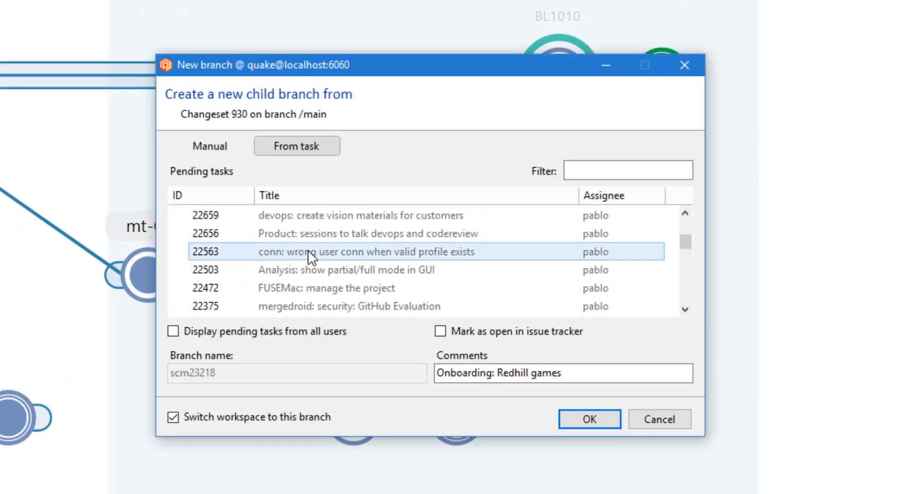
# Create branch scm22563 from the task and start merging it into another branch
pyautogui.click(589, 419)
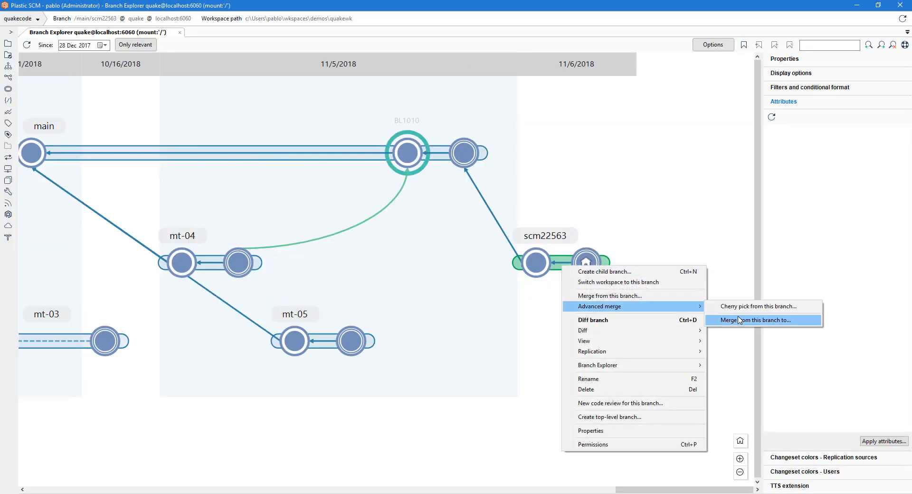
pyautogui.click(756, 320)
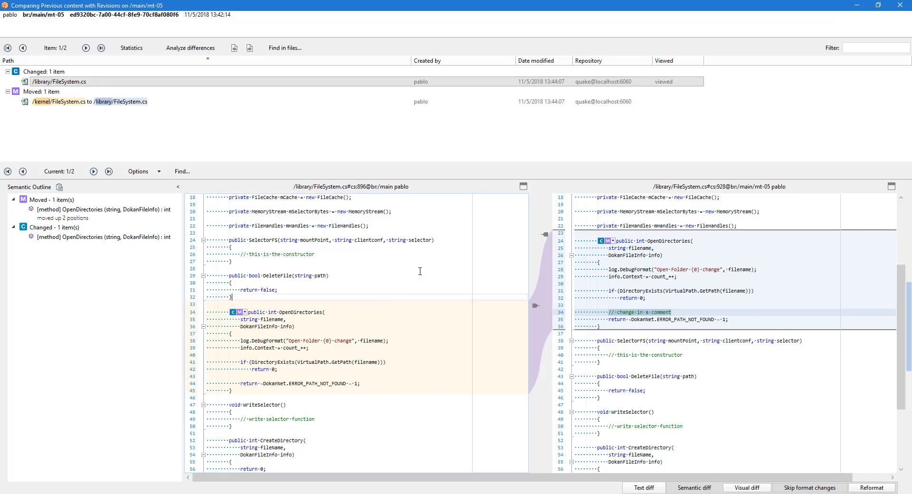
# Scroll the FileSystem.cs semantic diff to see OpenDirectories moved and changed
pyautogui.scroll(-3)
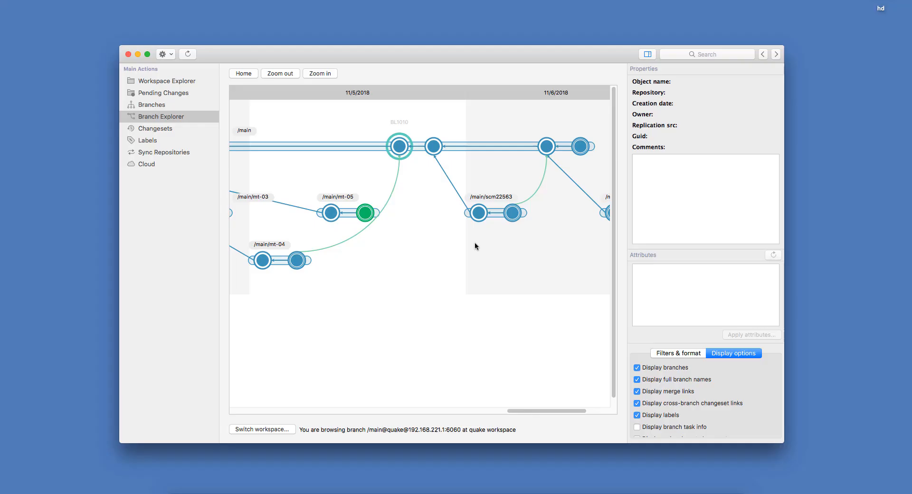
# Bring up the context menu for a changeset in the Branch Explorer diagram
pyautogui.rightClick(452, 213)
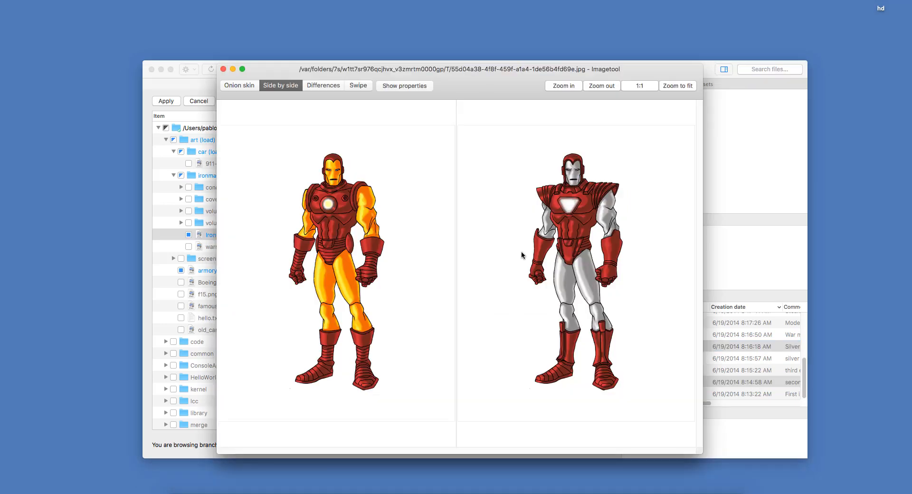
# Swipe the divider across the gold and silver Iron Man revisions in Imagetool
pyautogui.click(358, 86)
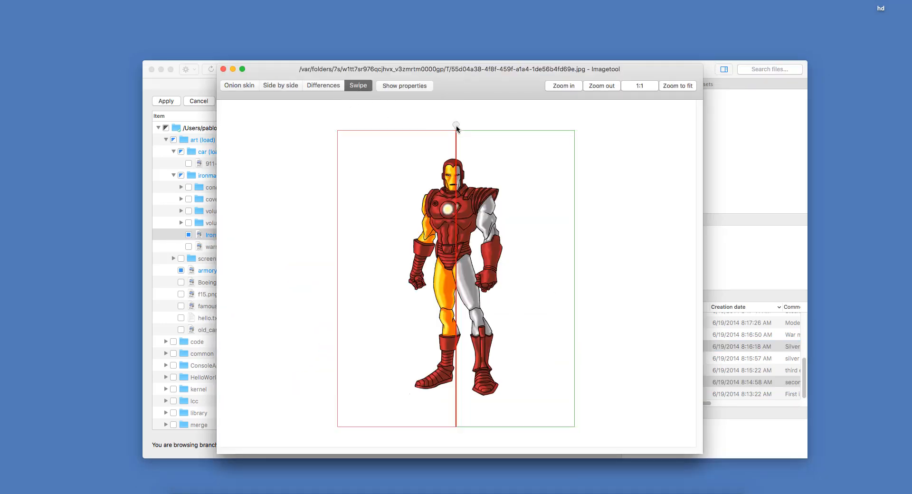
pyautogui.moveTo(456, 128); pyautogui.dragTo(481, 128)
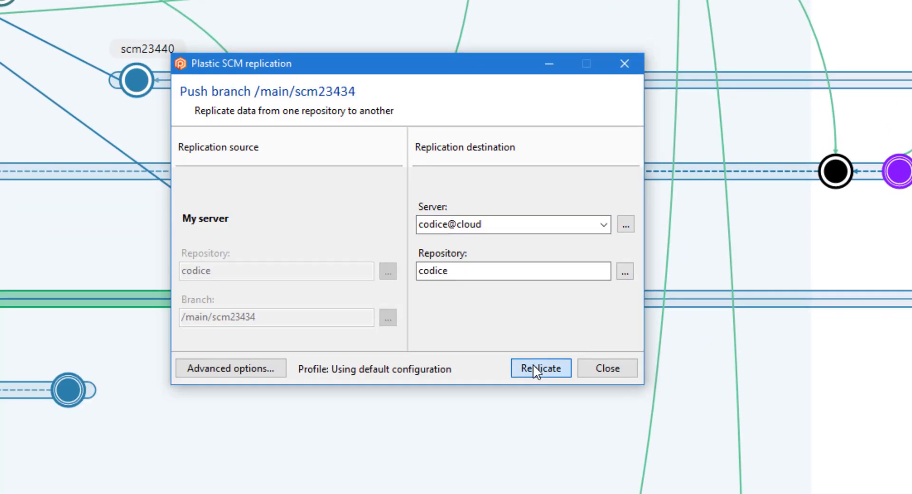
# Push scm23434 to codice@cloud, git clone the pipeline repository, and scroll the Team page
pyautogui.click(541, 368)
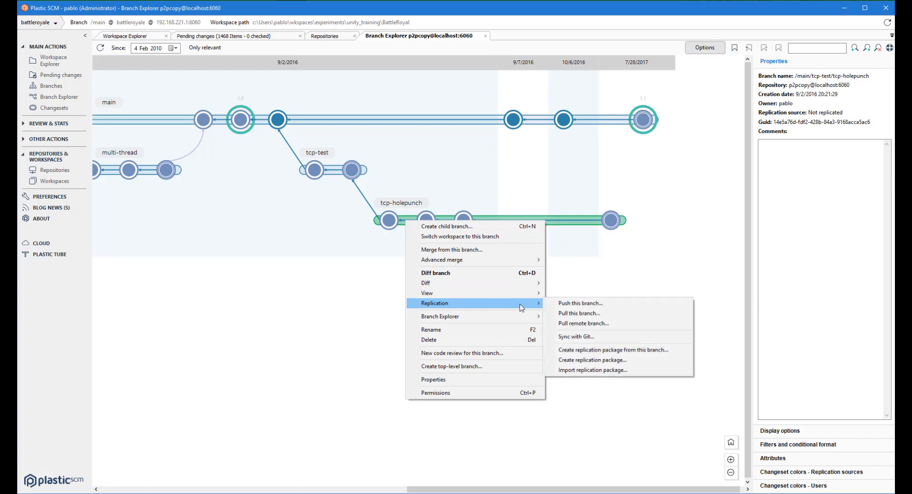
pyautogui.click(576, 336)
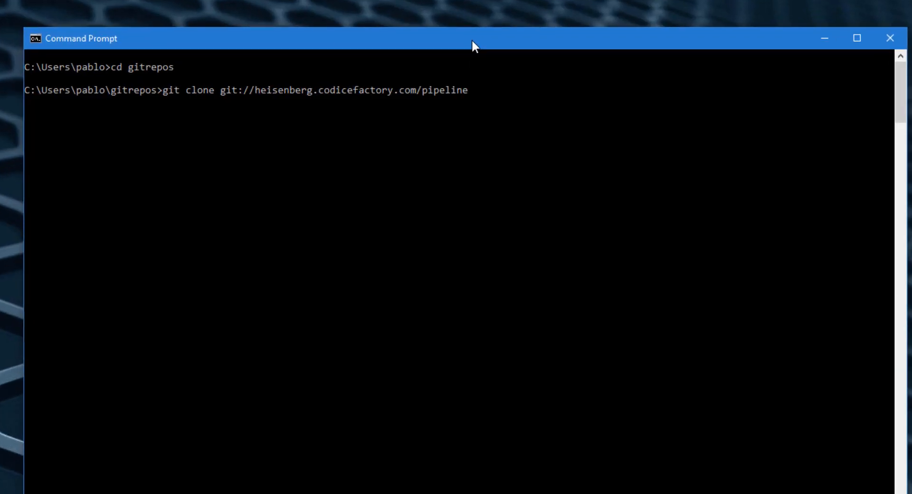
pyautogui.press('enter')
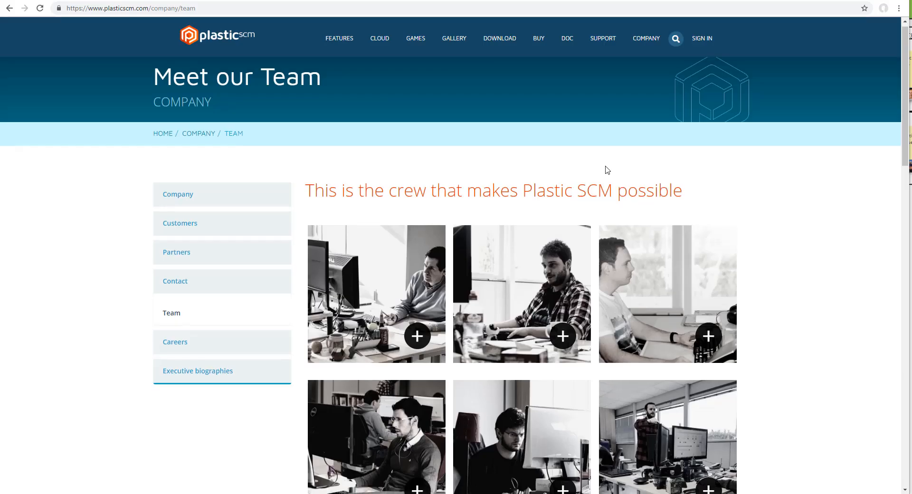
pyautogui.scroll(-3)
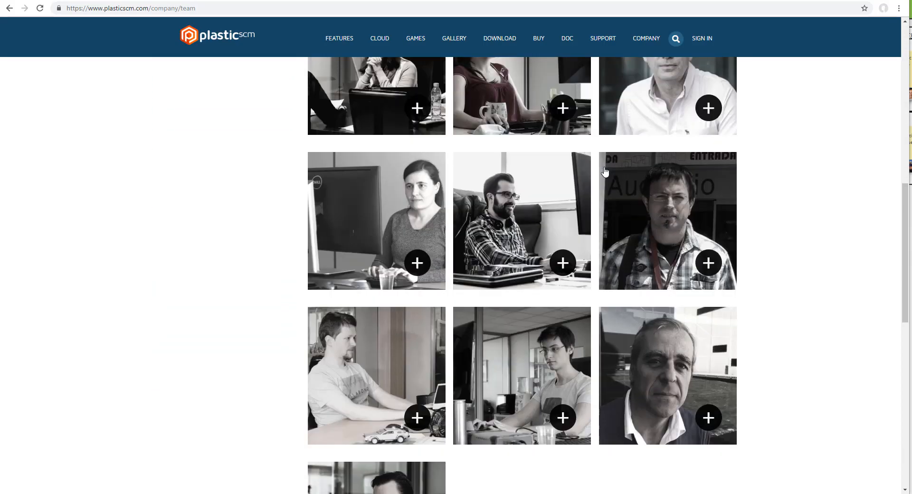